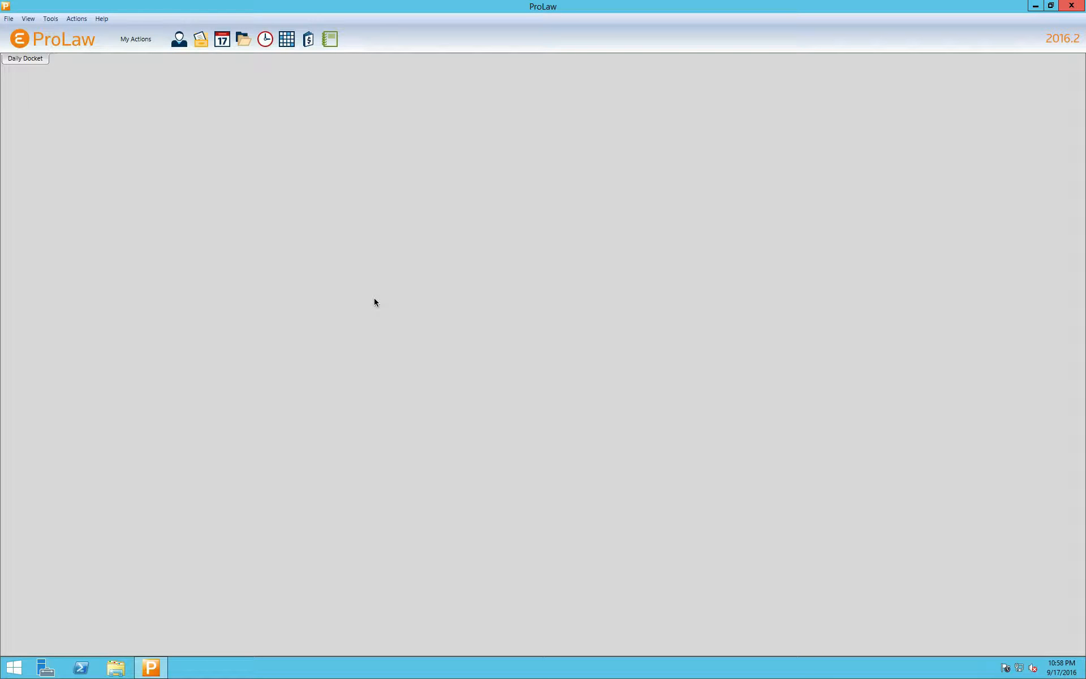
mouse_move(356, 251)
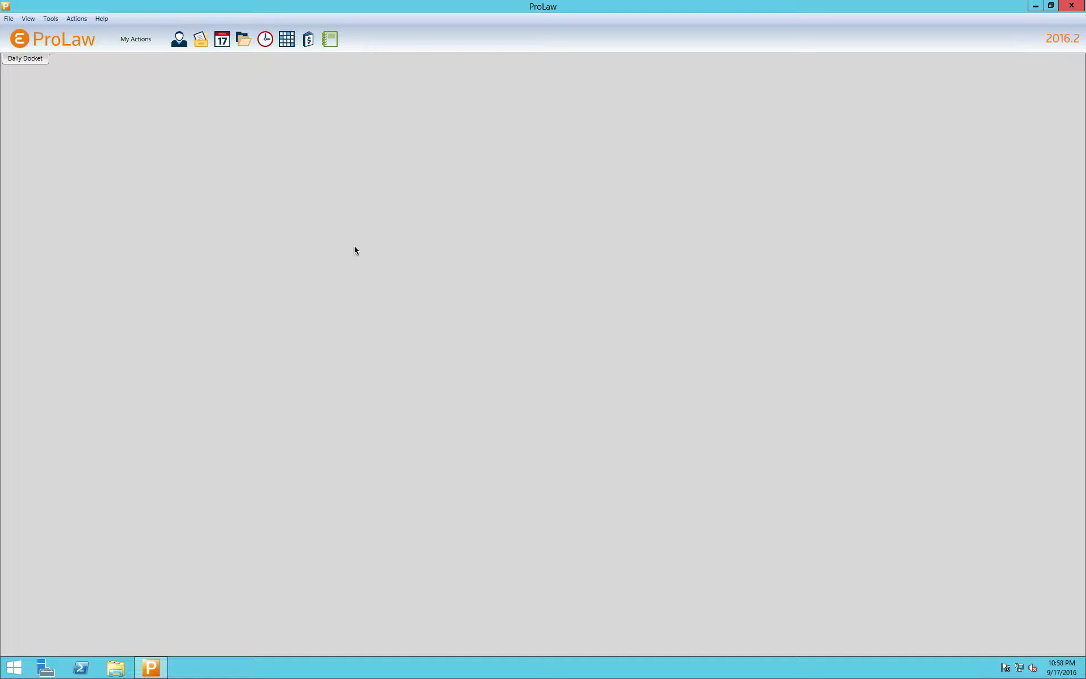
mouse_move(288, 39)
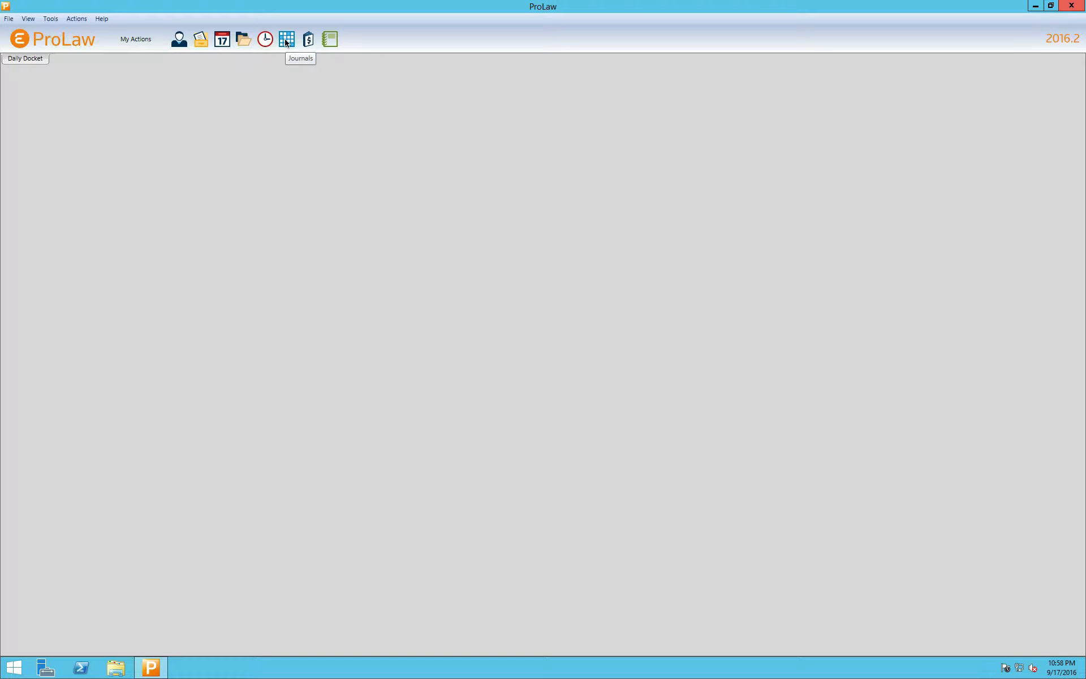
Open the Journals list showing May 2010 debits and credits totaling $53,854.75
click(286, 39)
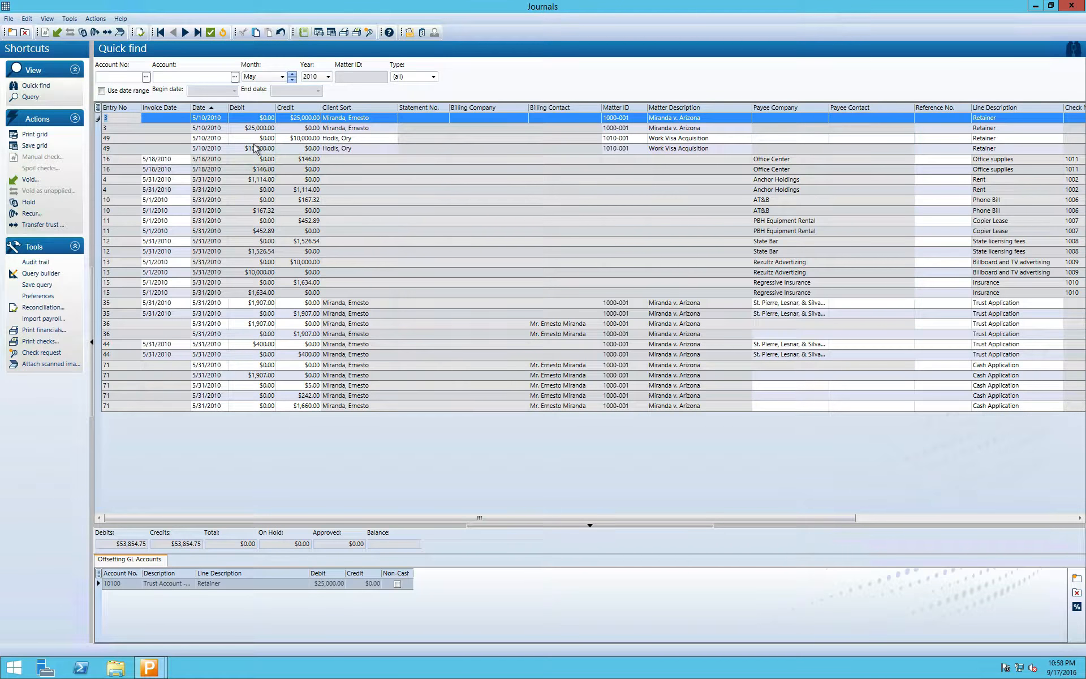
mouse_move(238, 291)
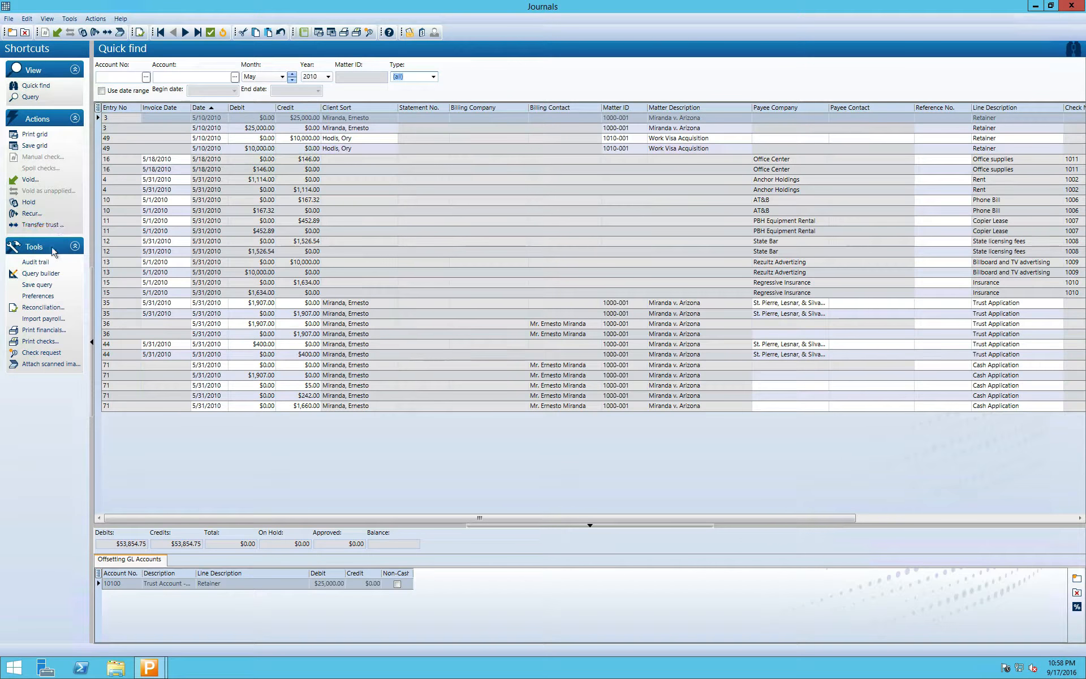
mouse_move(40, 332)
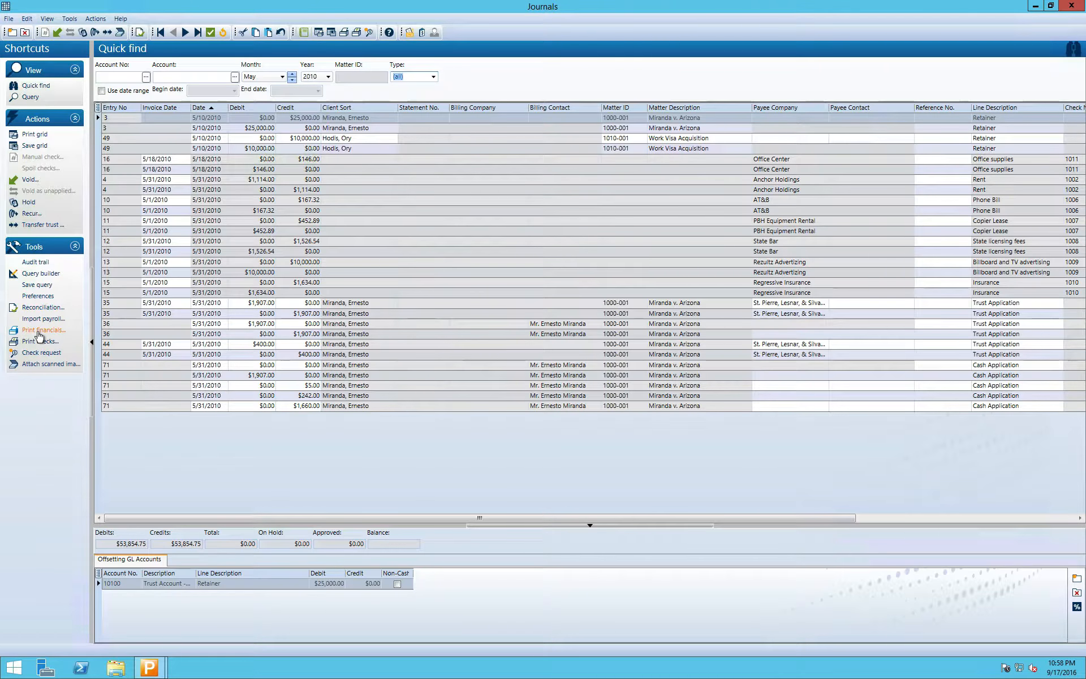
Open Print financials and bring up the Income Statement report's context menu
click(43, 330)
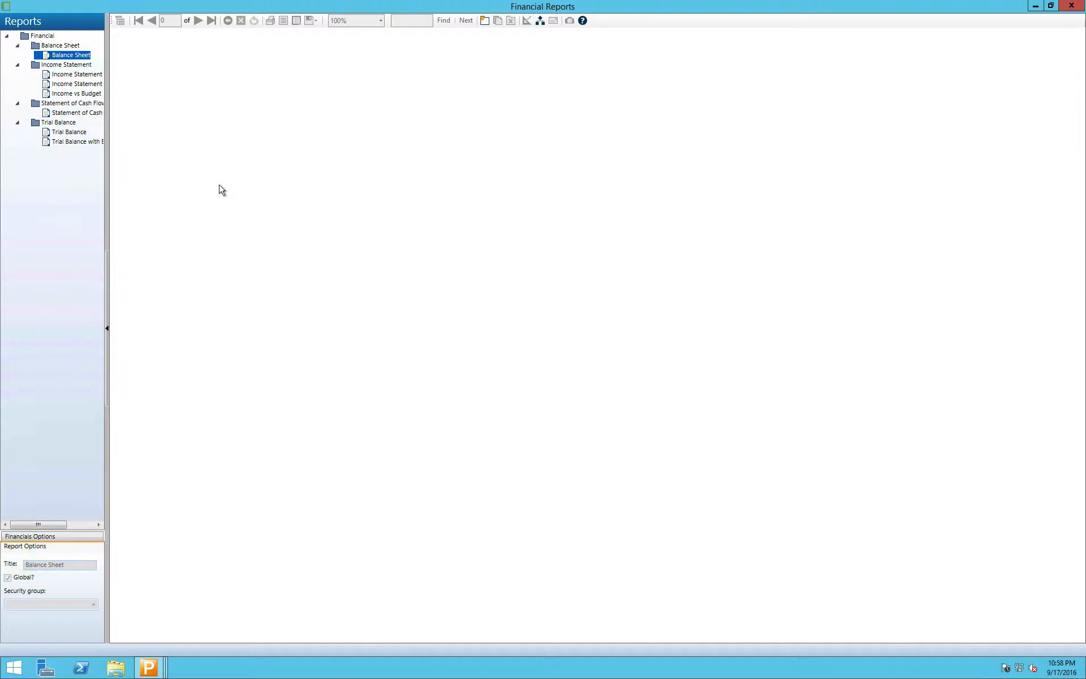
mouse_move(179, 177)
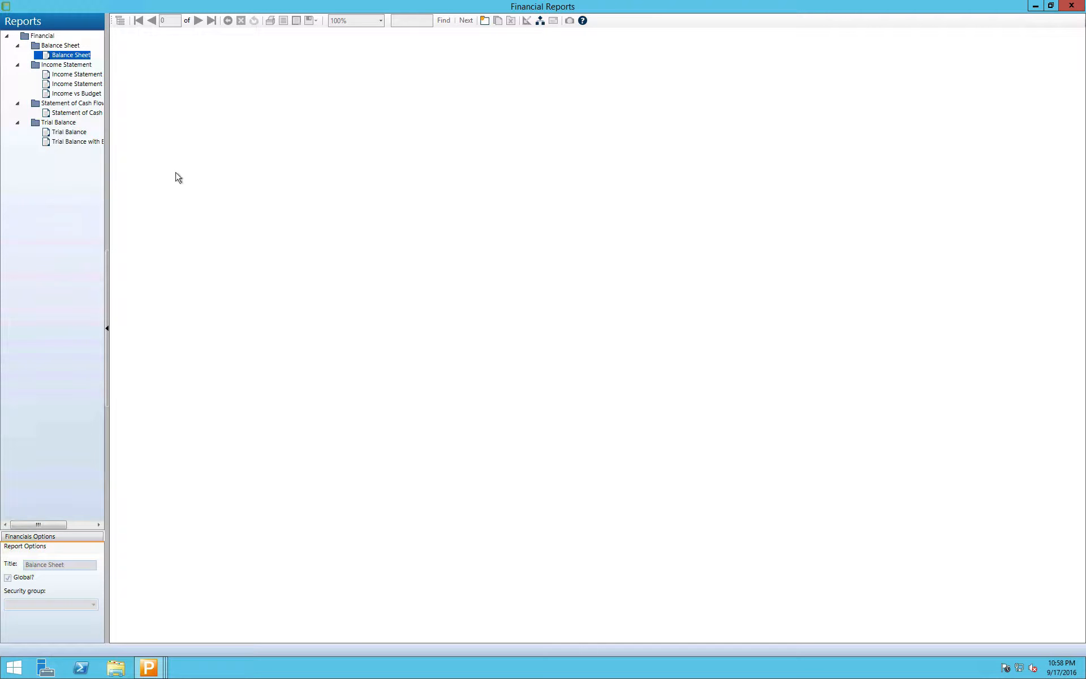
right_click(62, 74)
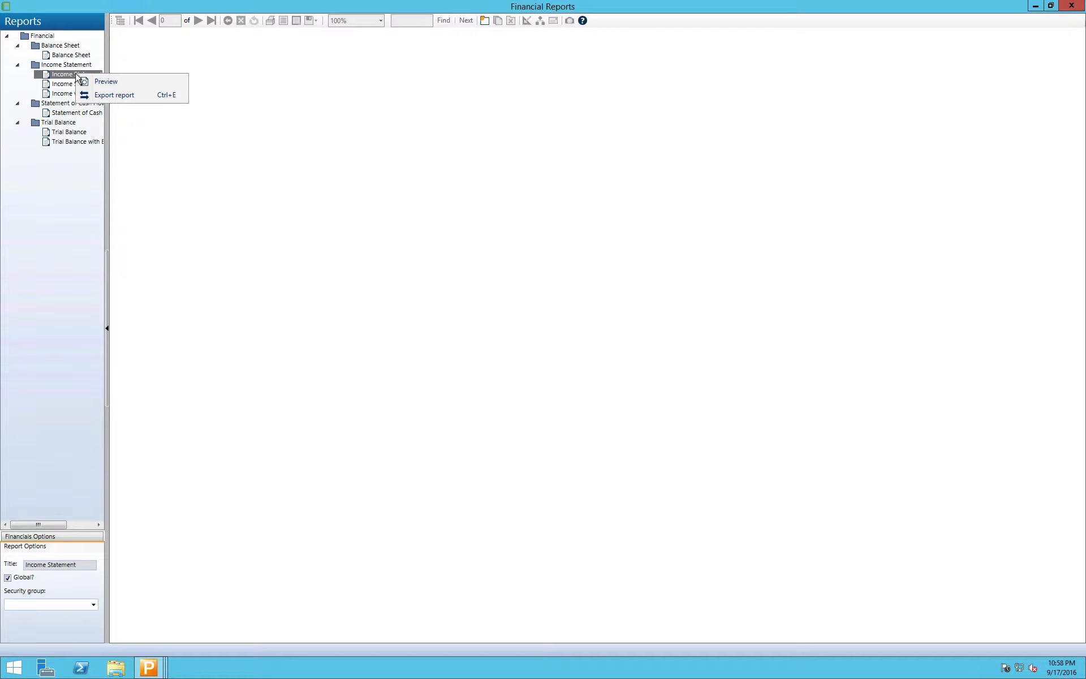
mouse_move(116, 84)
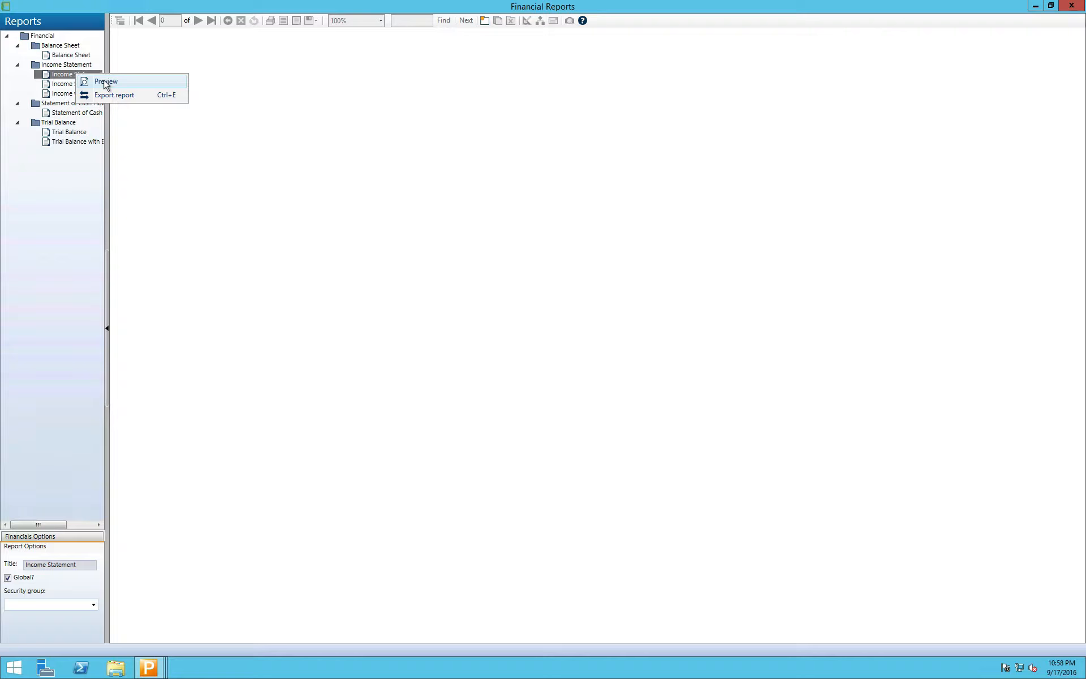
Preview the Income Statement showing $1,665.00 income and a $13,375.75 month-to-date loss
click(105, 81)
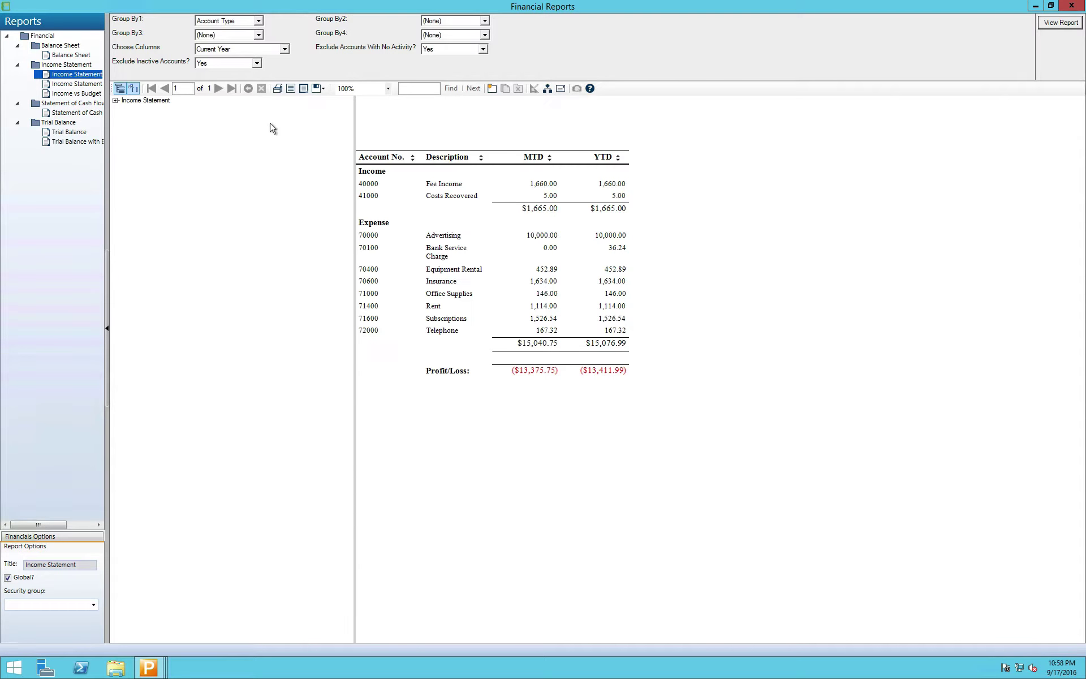
mouse_move(254, 287)
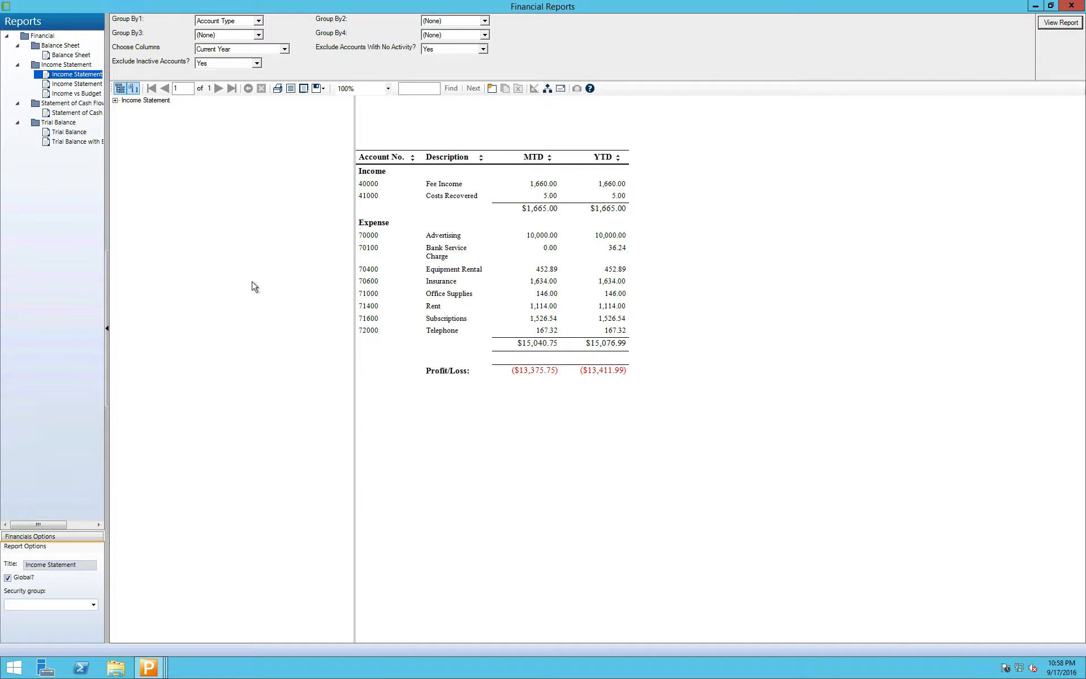
mouse_move(541, 466)
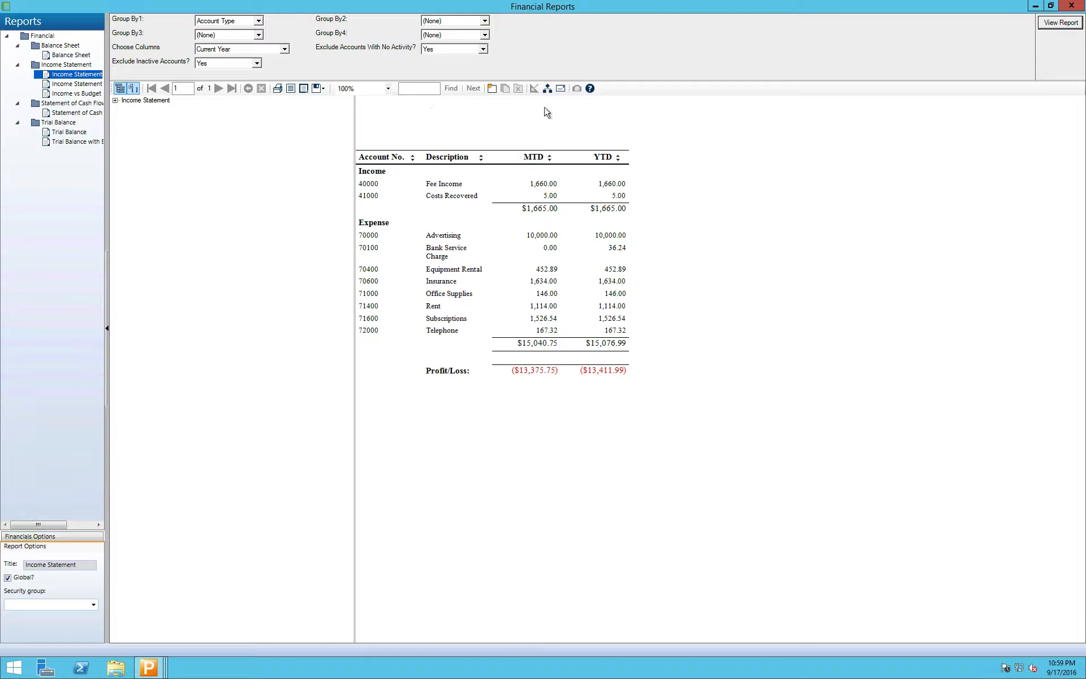
mouse_move(277, 274)
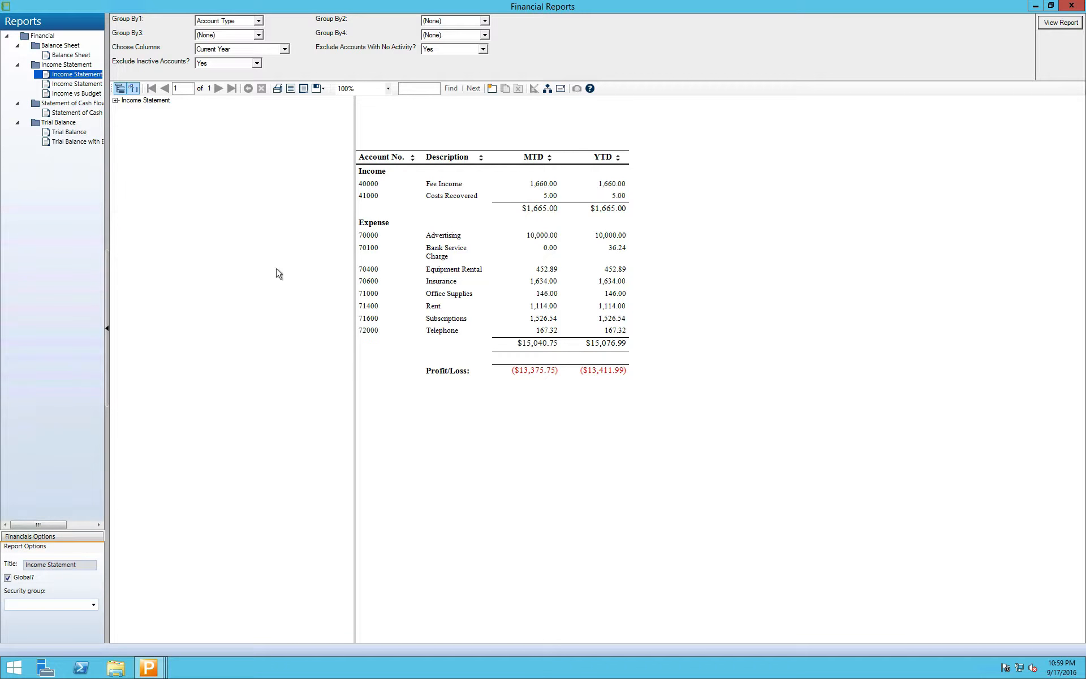
Preview the Balance Sheet showing net income of ($13,411.99) and $51,588.01 total liabilities plus equity
click(68, 54)
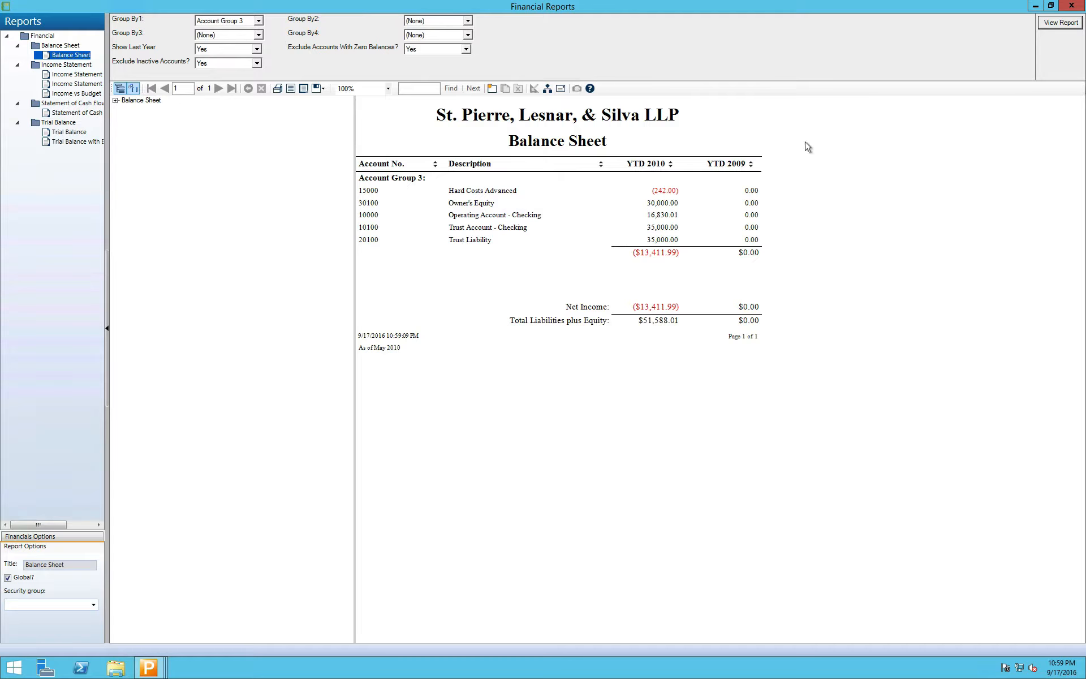
mouse_move(630, 136)
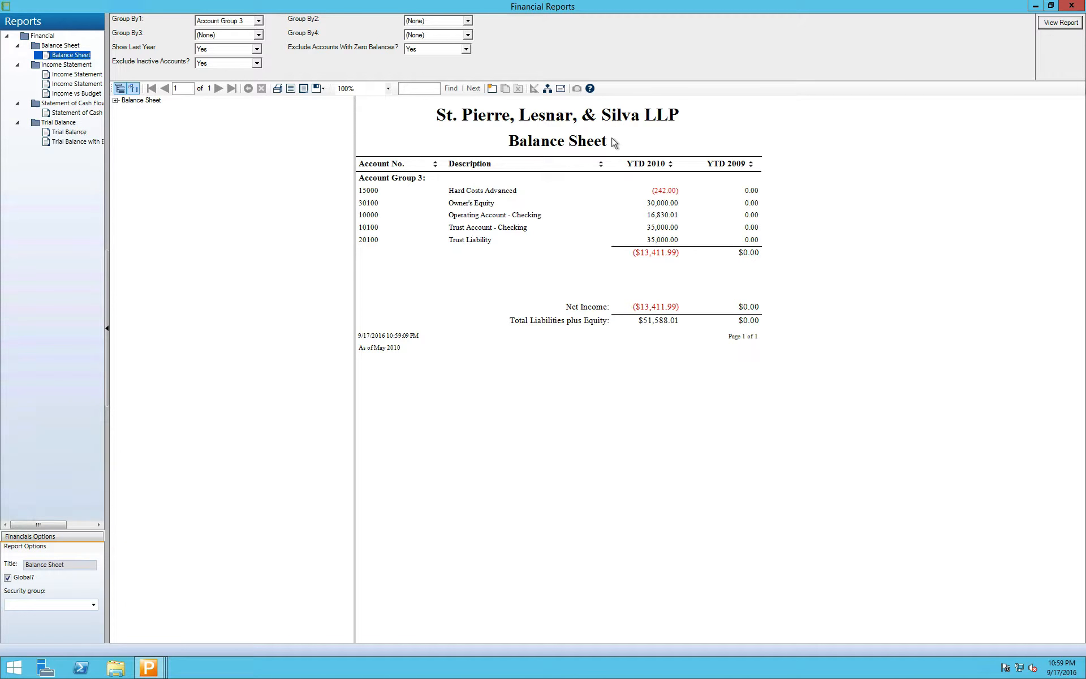
mouse_move(629, 143)
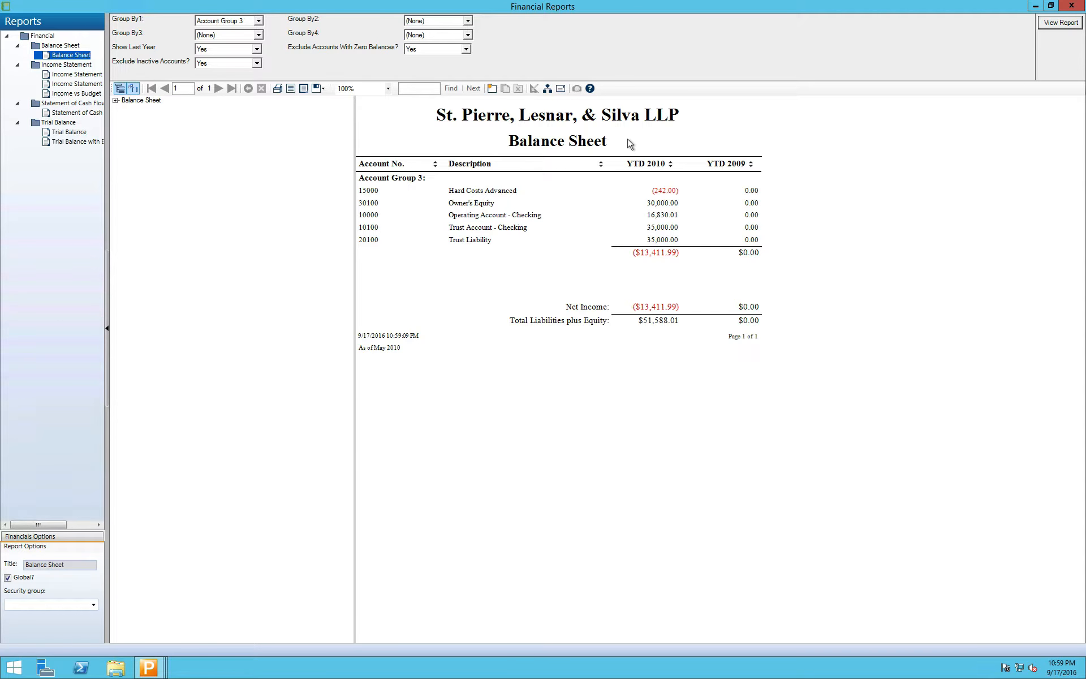
mouse_move(463, 194)
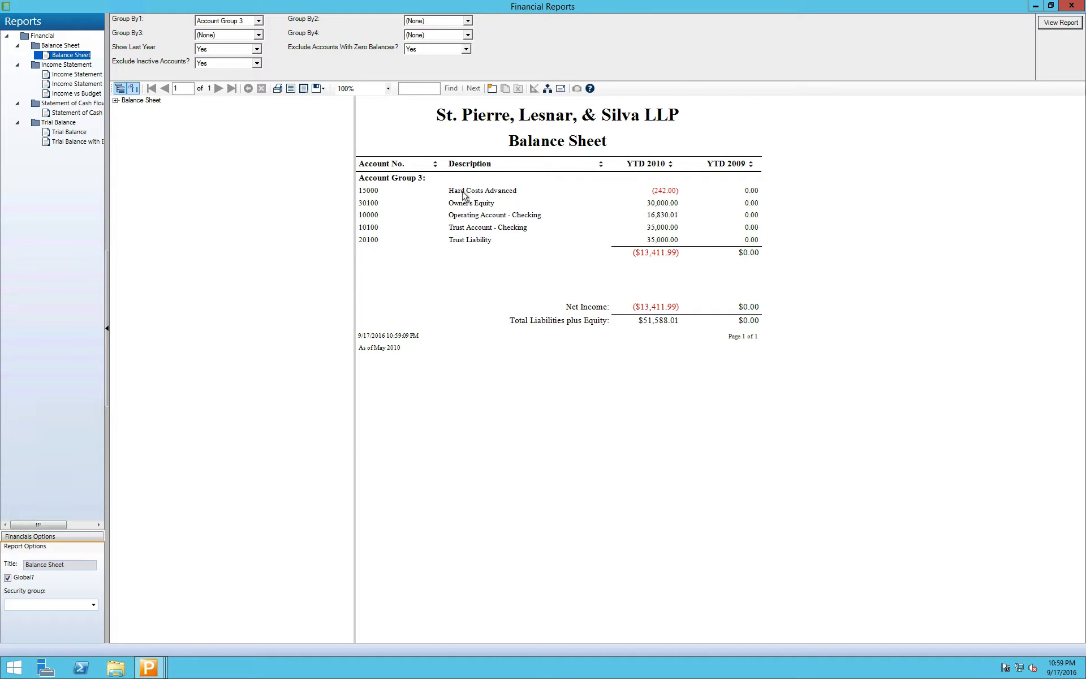
mouse_move(384, 361)
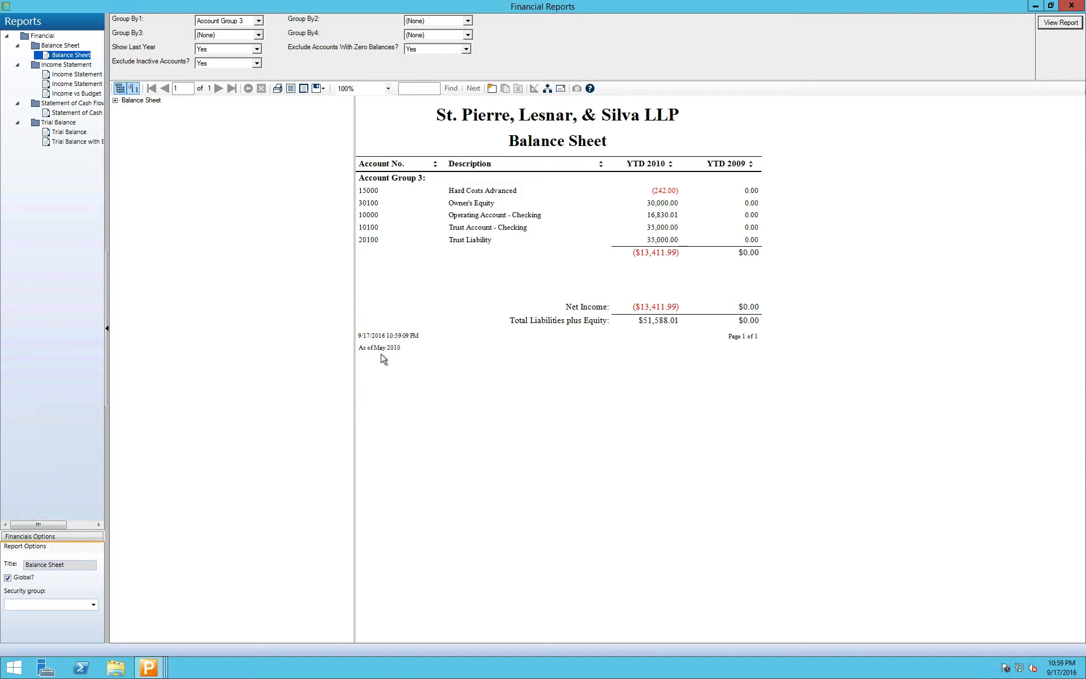
mouse_move(409, 353)
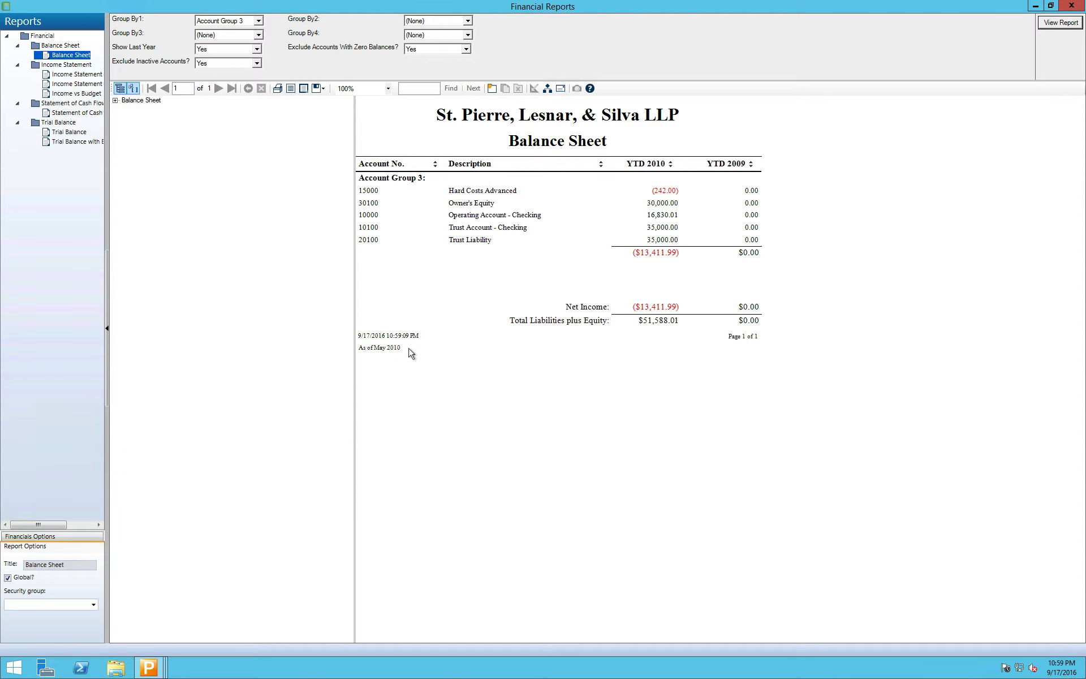
mouse_move(377, 358)
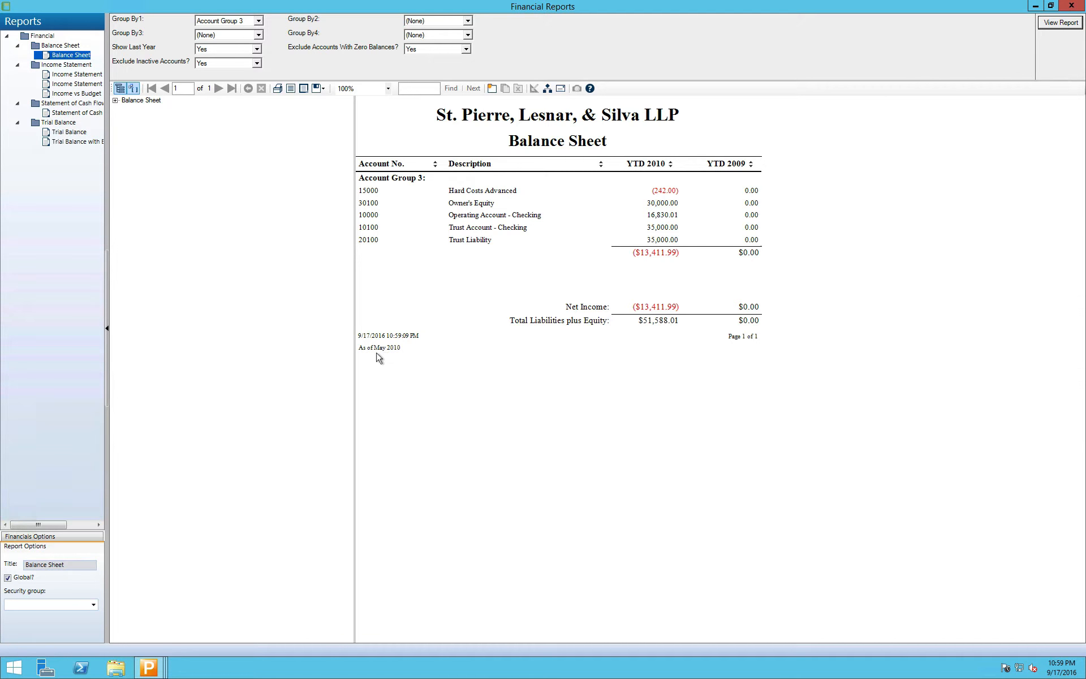
mouse_move(401, 360)
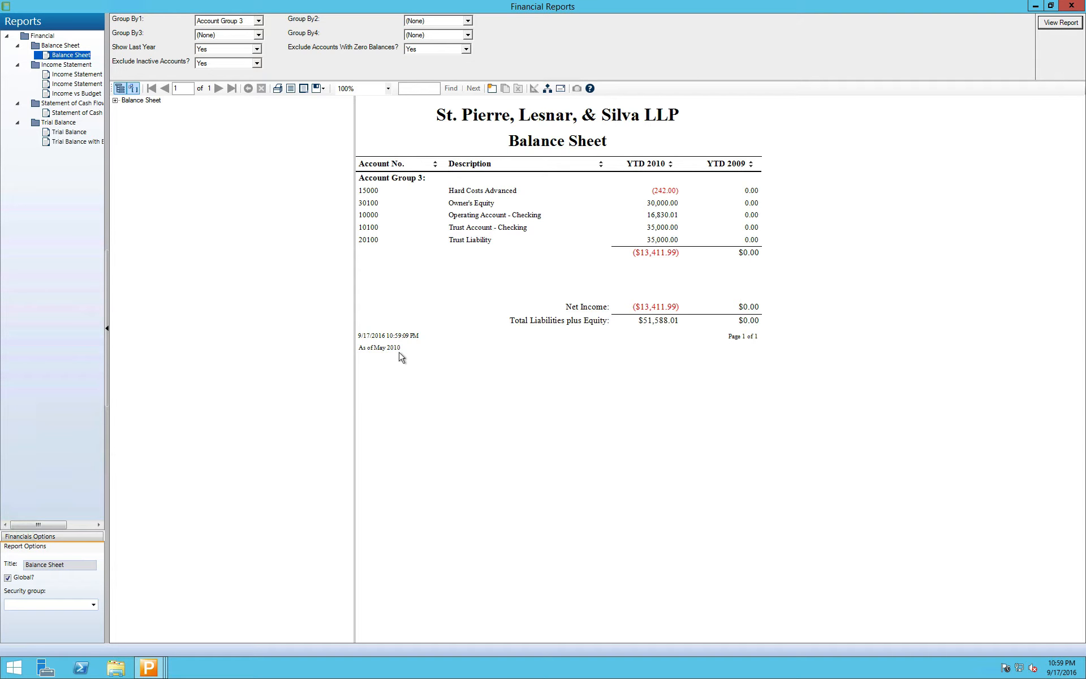
mouse_move(415, 349)
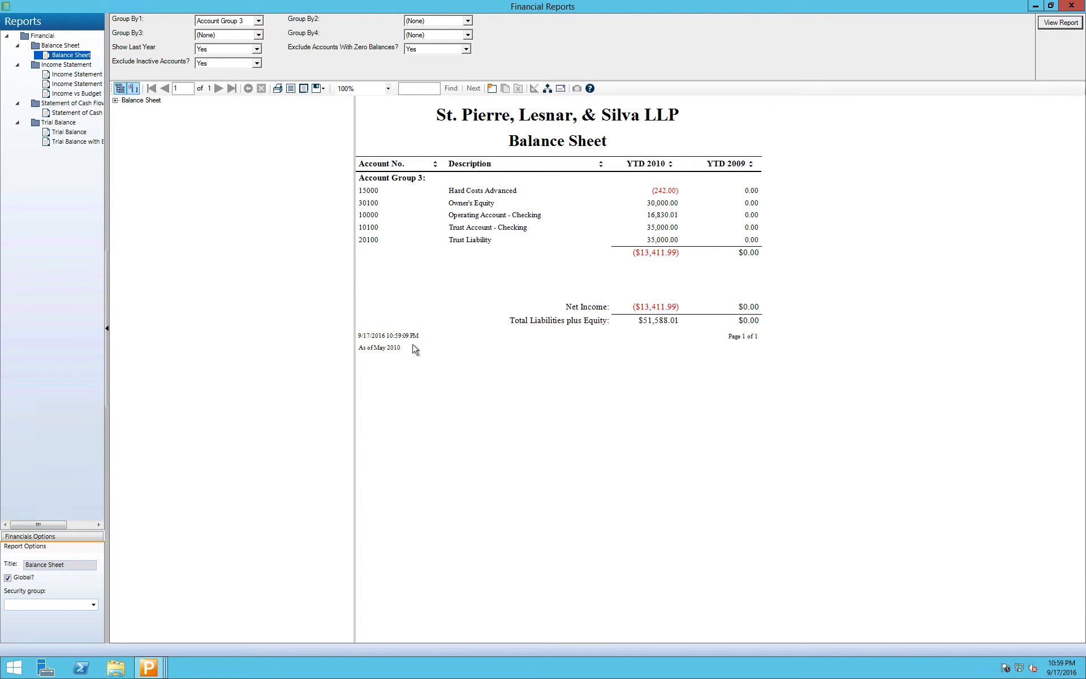
mouse_move(443, 353)
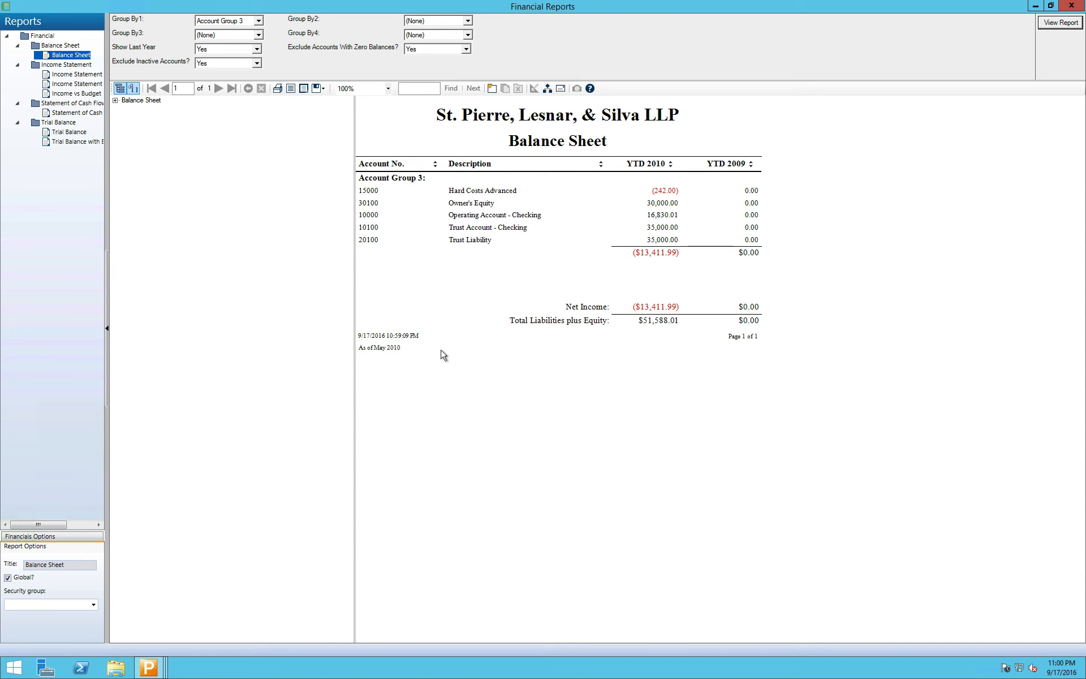
mouse_move(410, 402)
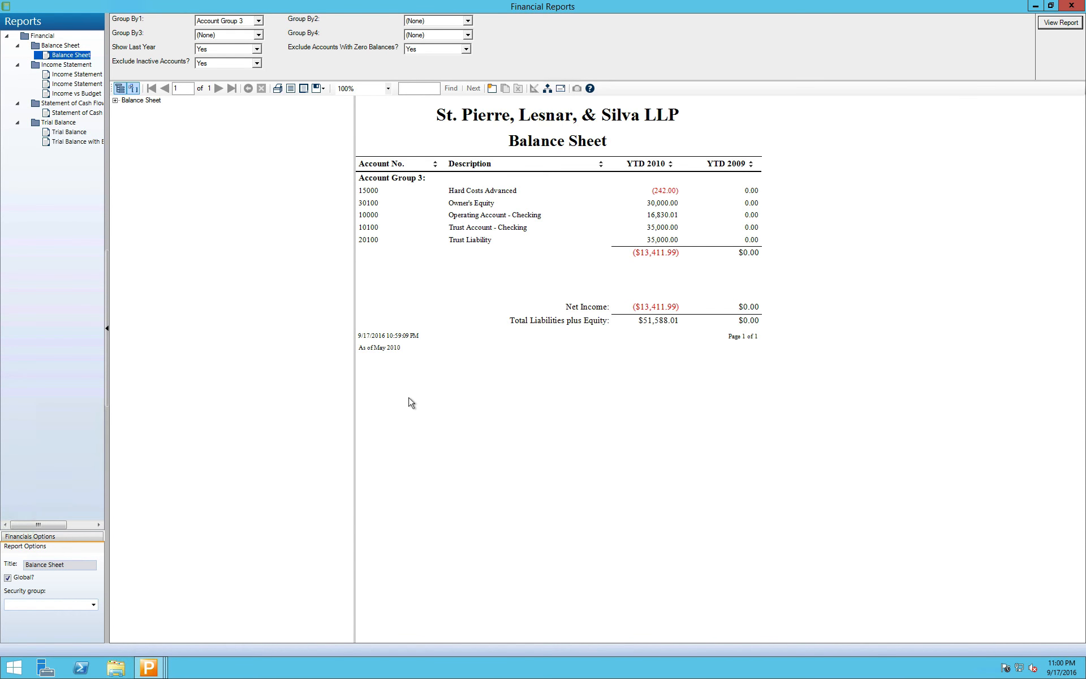